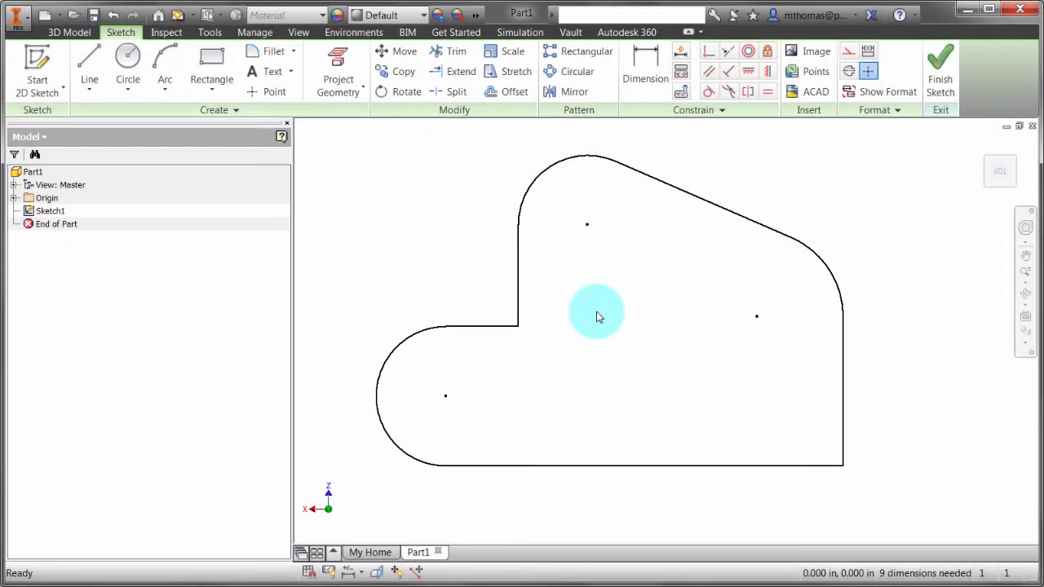
mouse_move(611, 201)
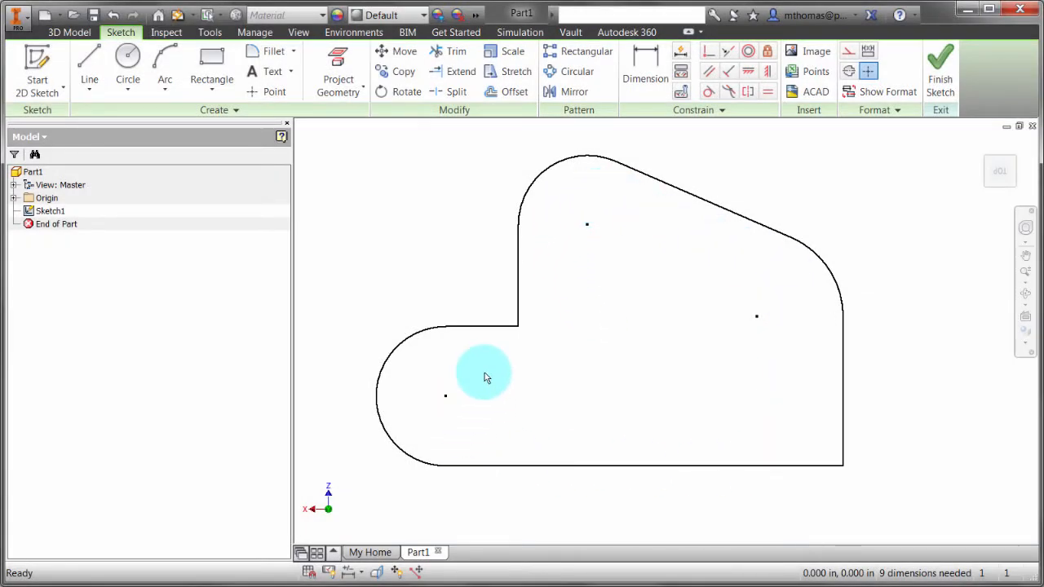
mouse_move(475, 363)
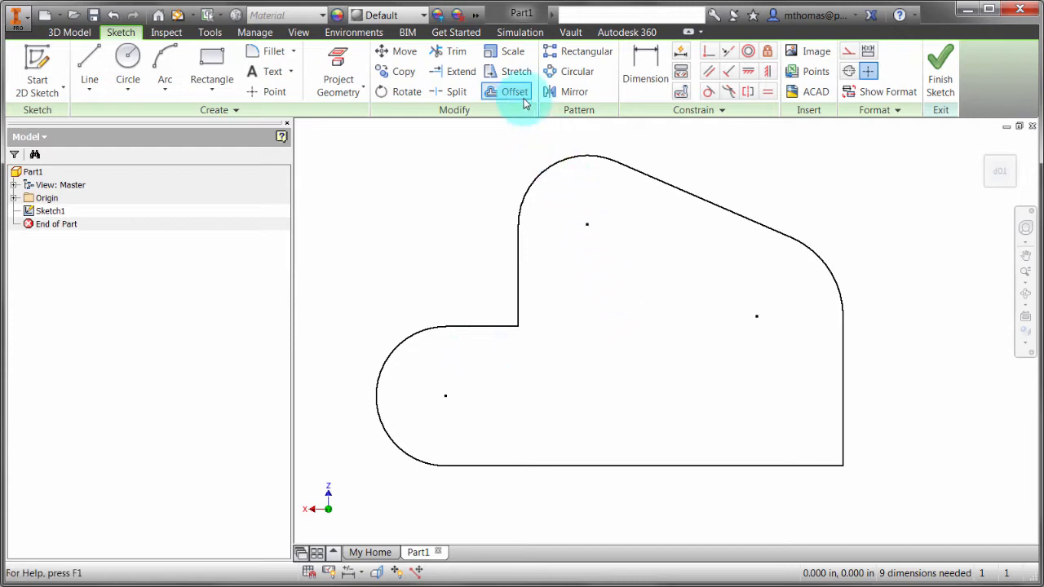
Offset the whole profile loop 0.125 in inward as an inner boundary.
click(514, 91)
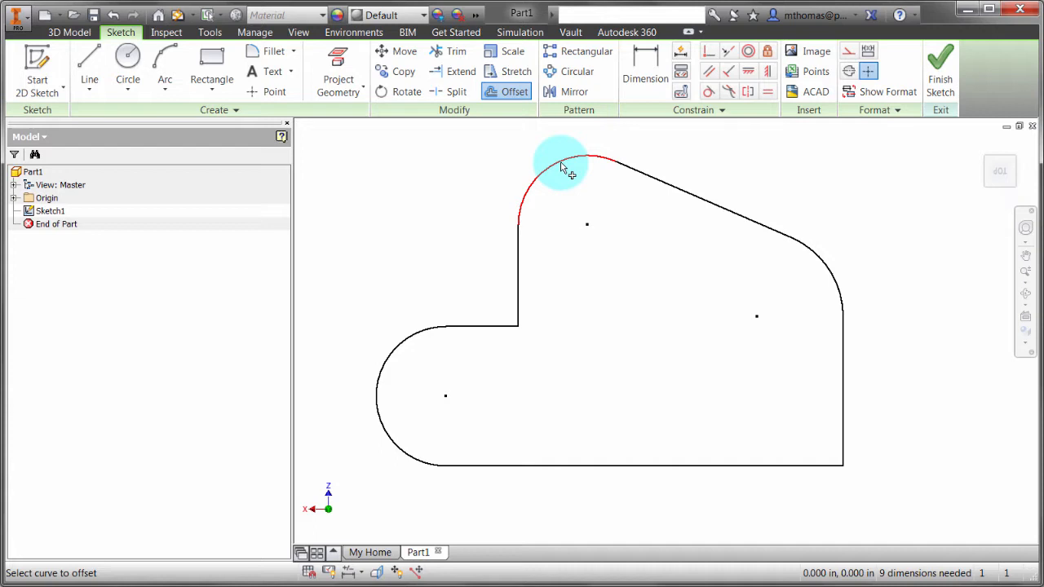
right_click(563, 167)
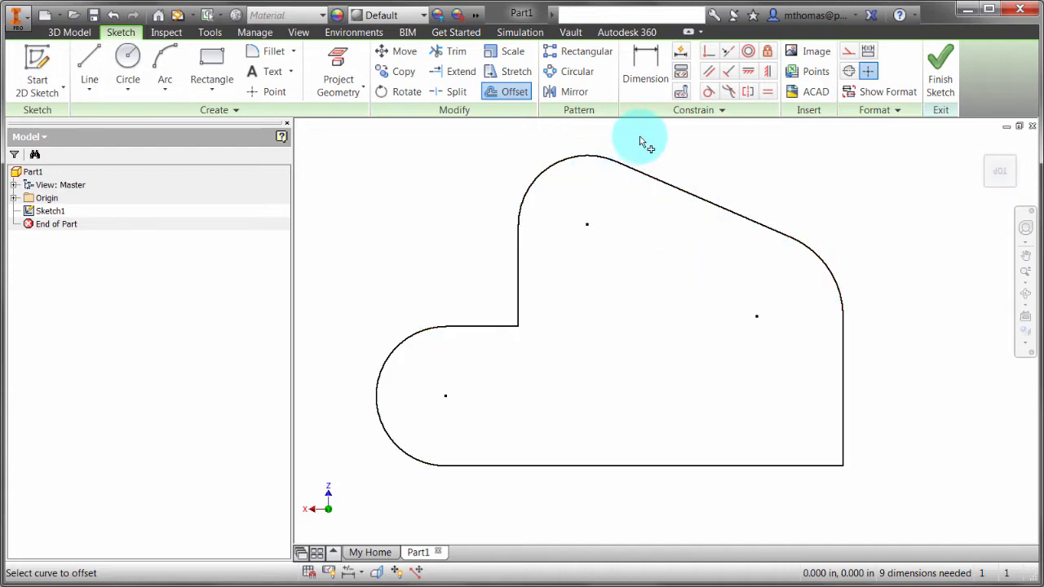
click(611, 171)
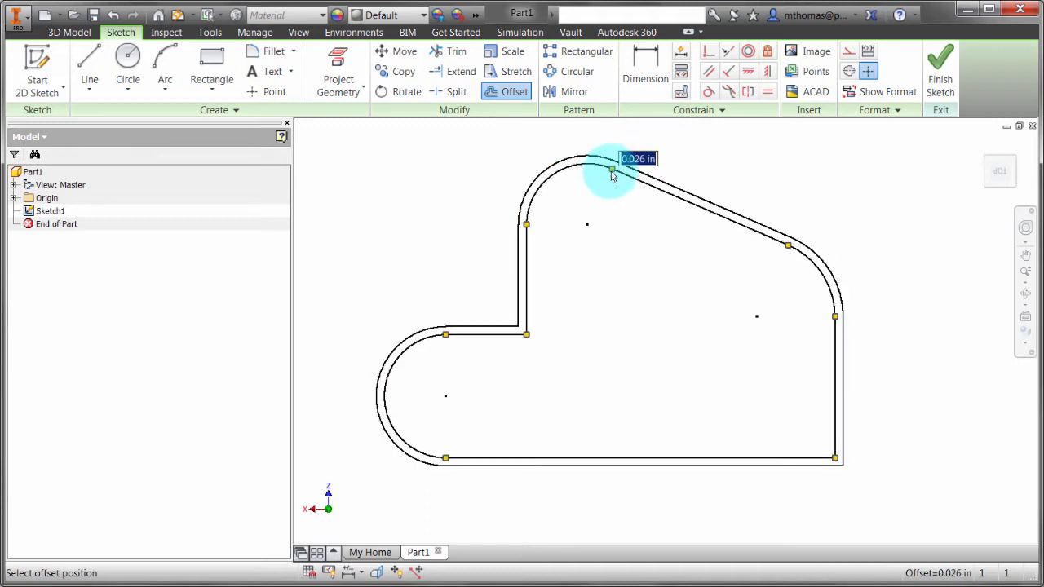
mouse_move(624, 251)
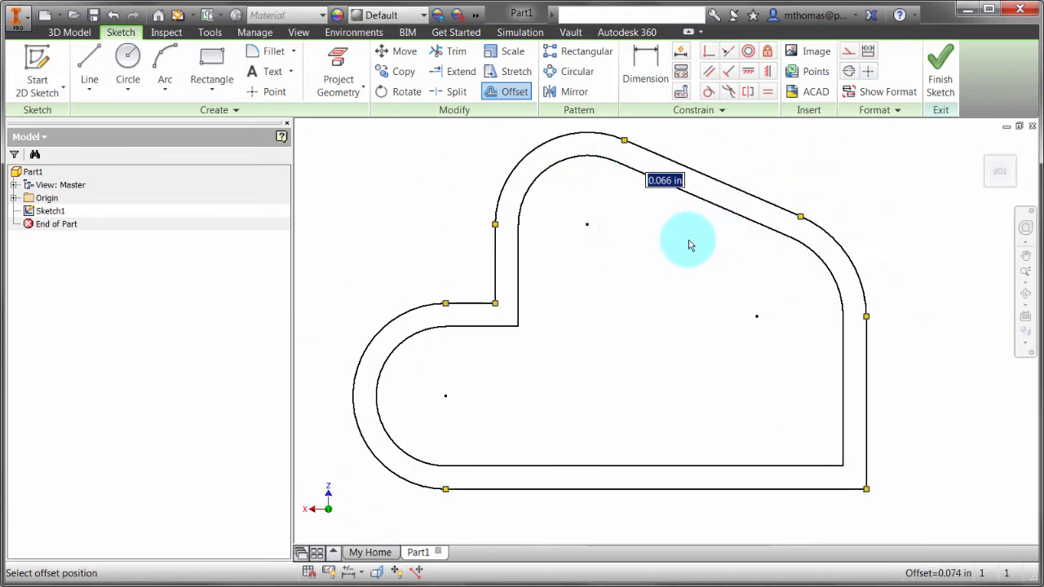
mouse_move(608, 249)
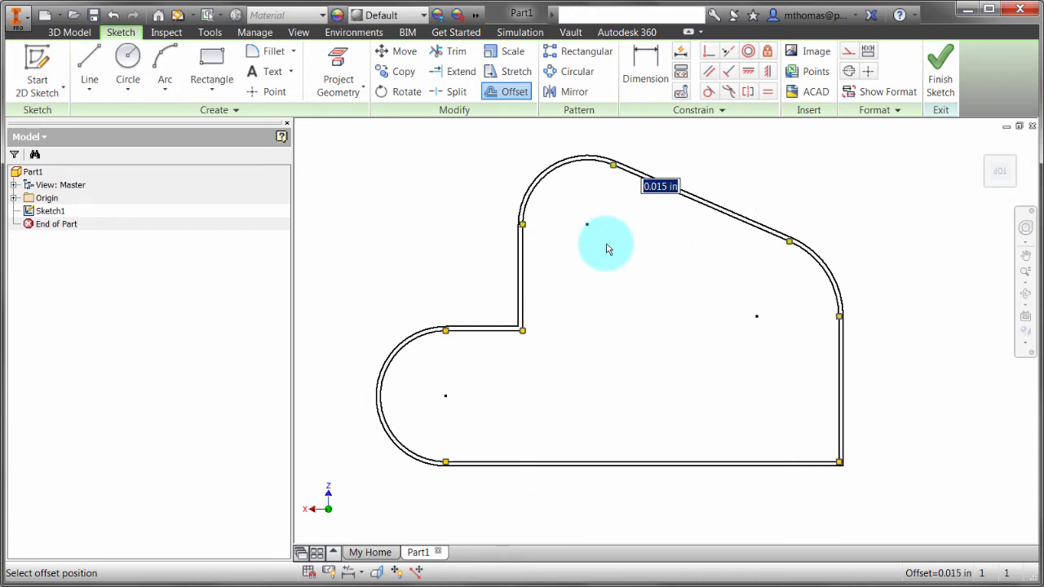
mouse_move(628, 249)
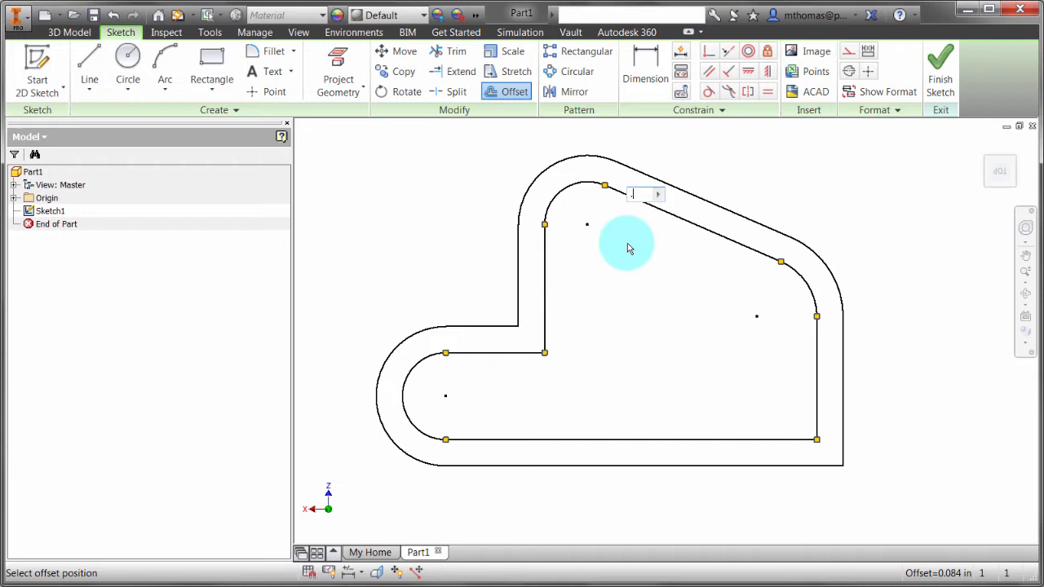
text(.125)
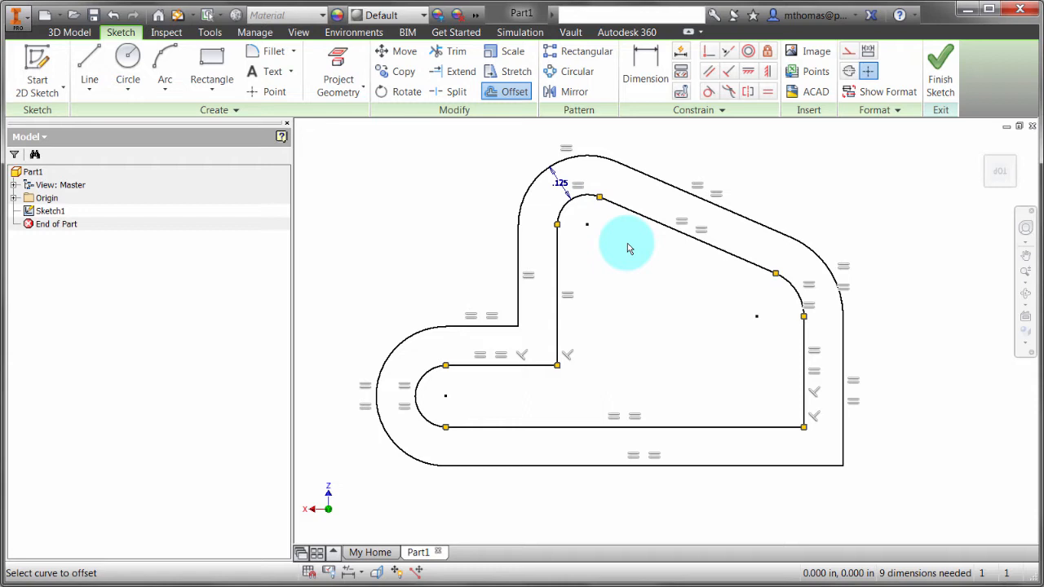
mouse_move(694, 227)
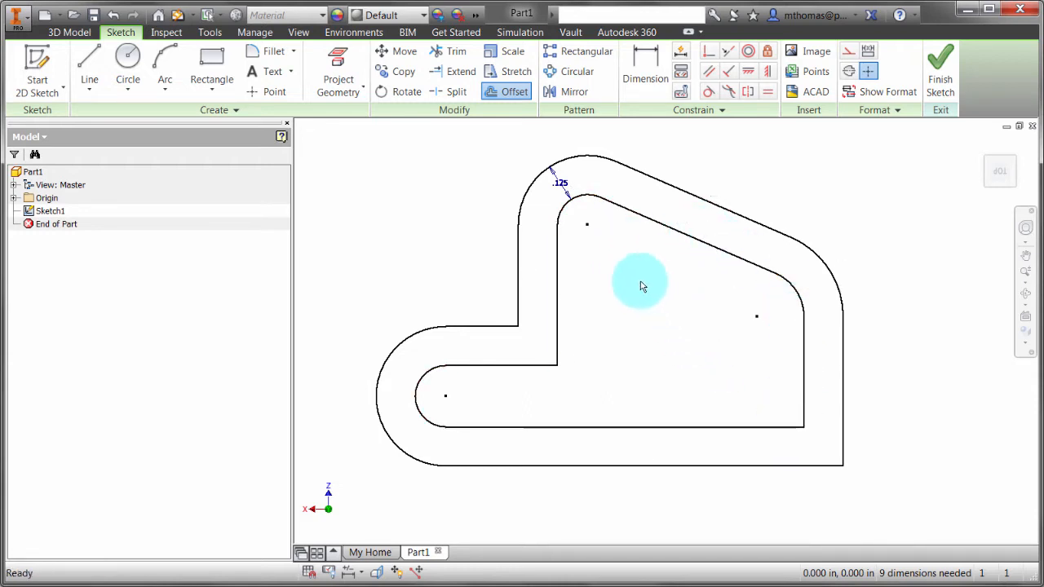
Change the .125 offset dimension to 0.5 in.
double_click(560, 182)
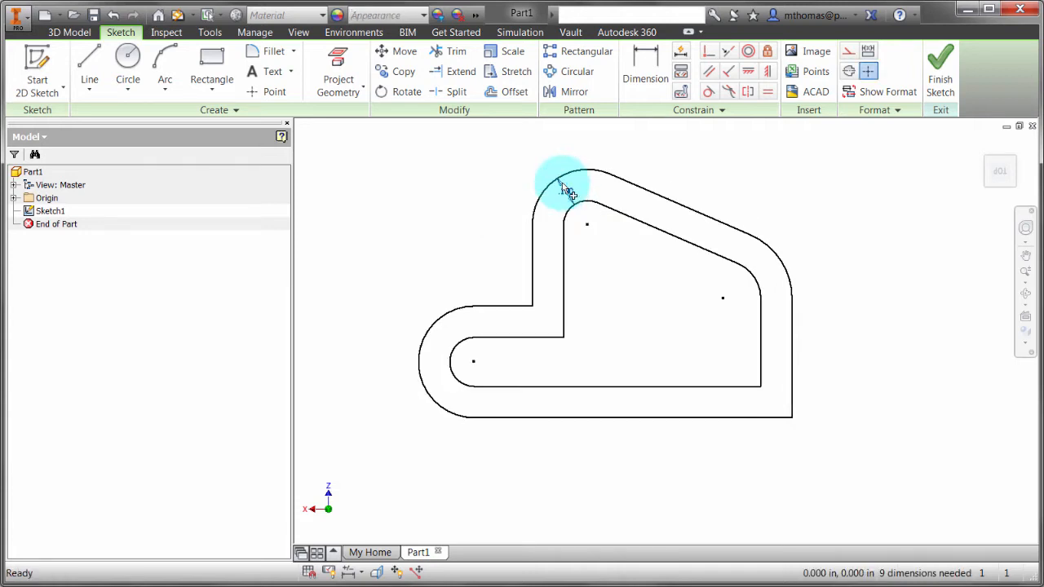
click(567, 192)
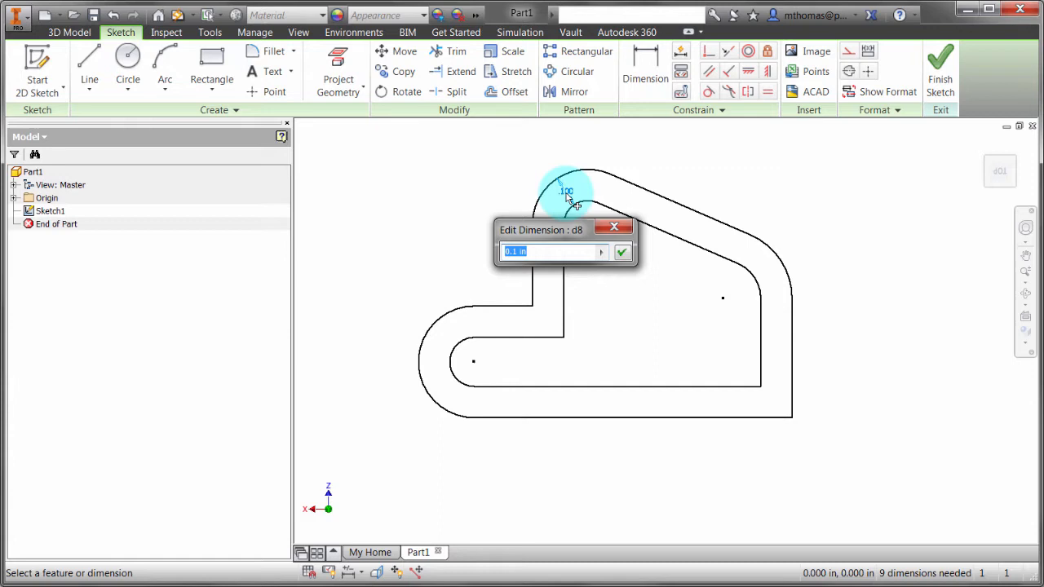
click(621, 251)
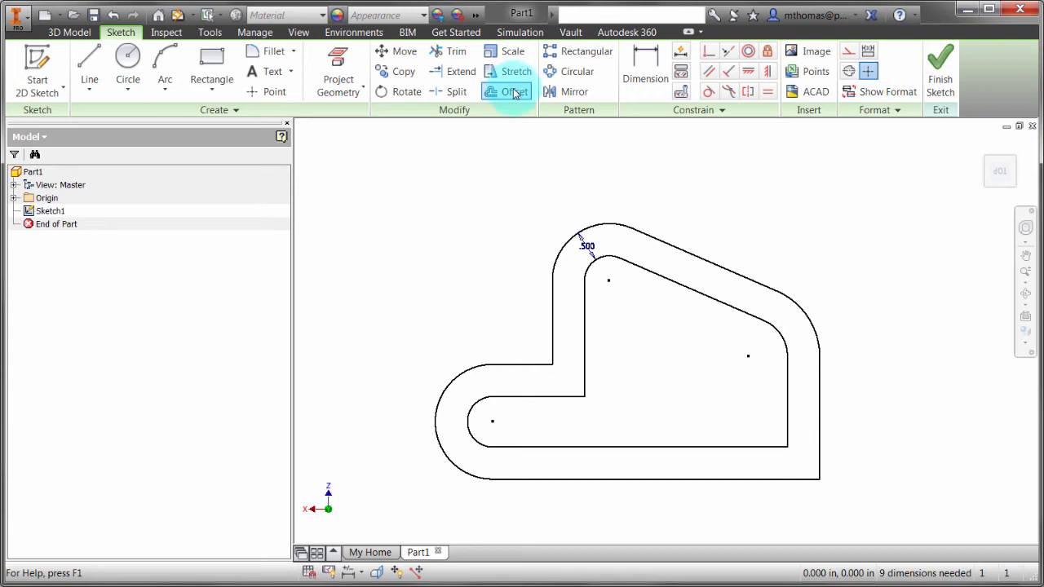
click(515, 92)
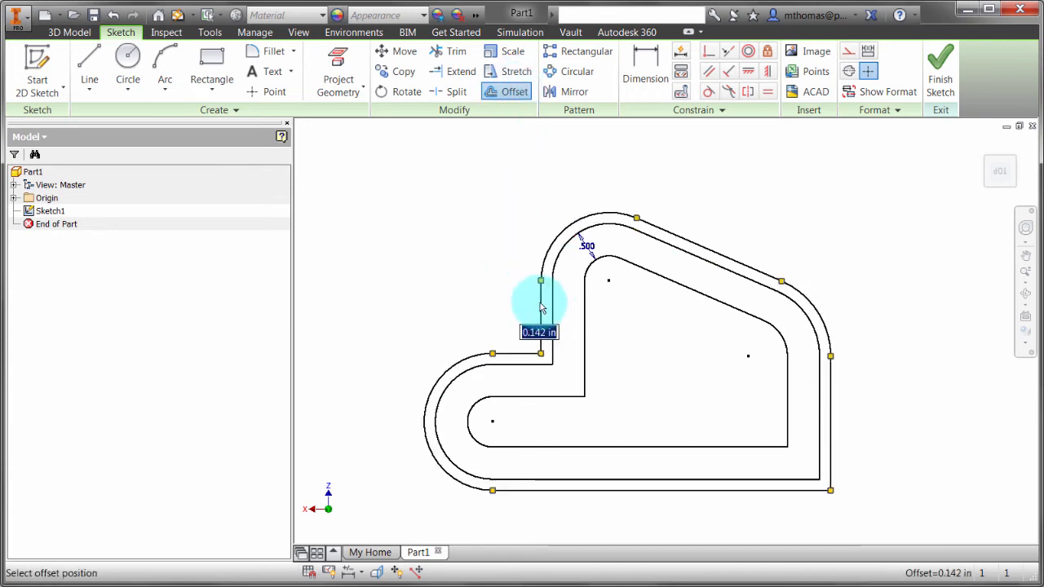
mouse_move(492, 291)
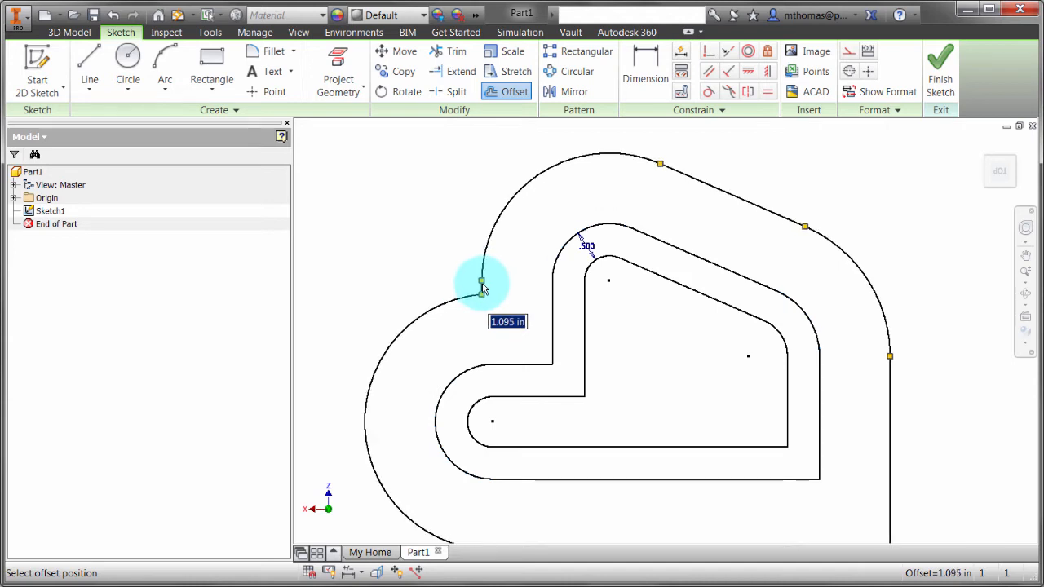
mouse_move(481, 282)
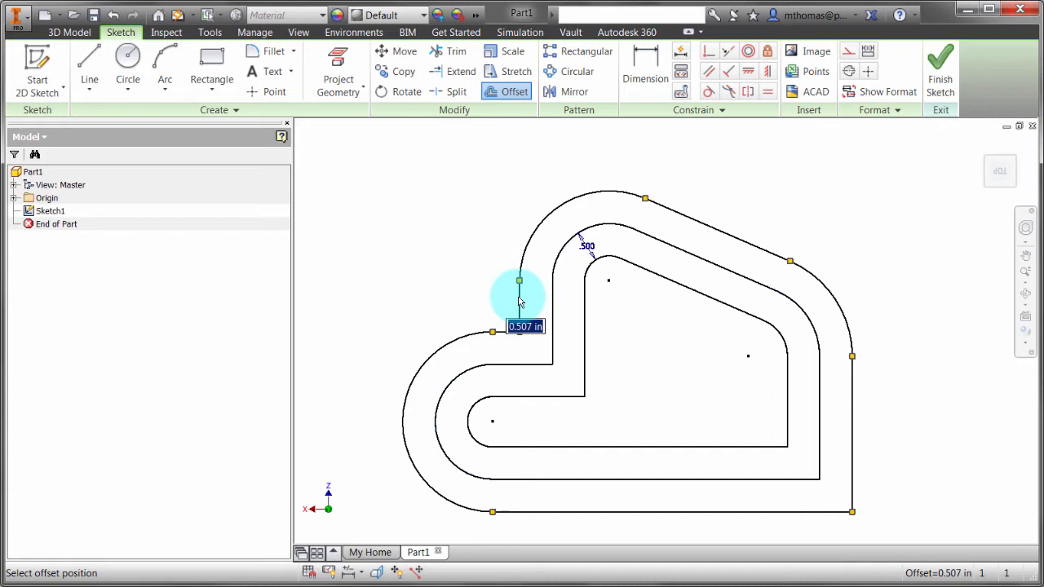
mouse_move(498, 361)
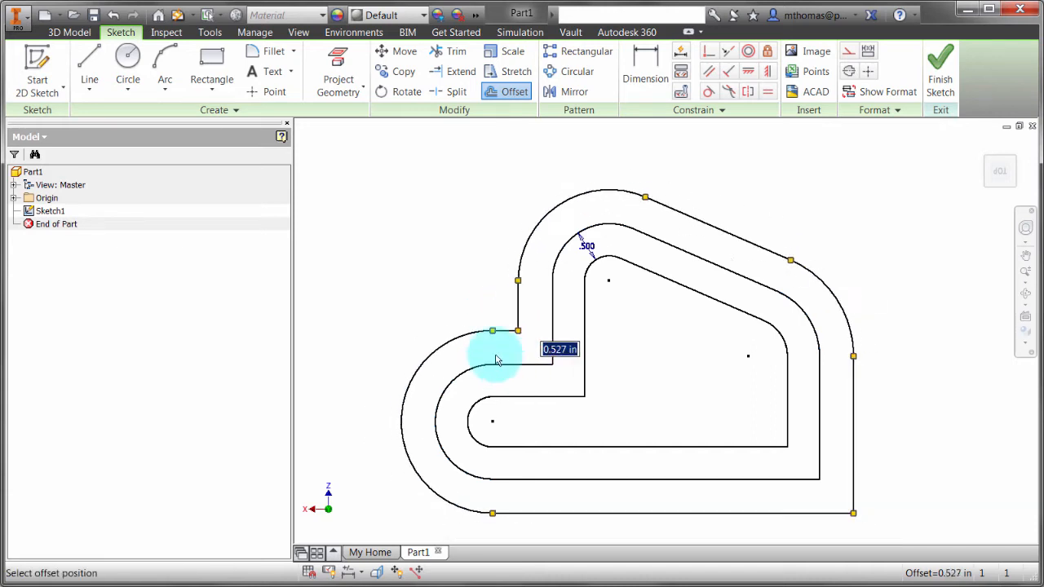
mouse_move(506, 337)
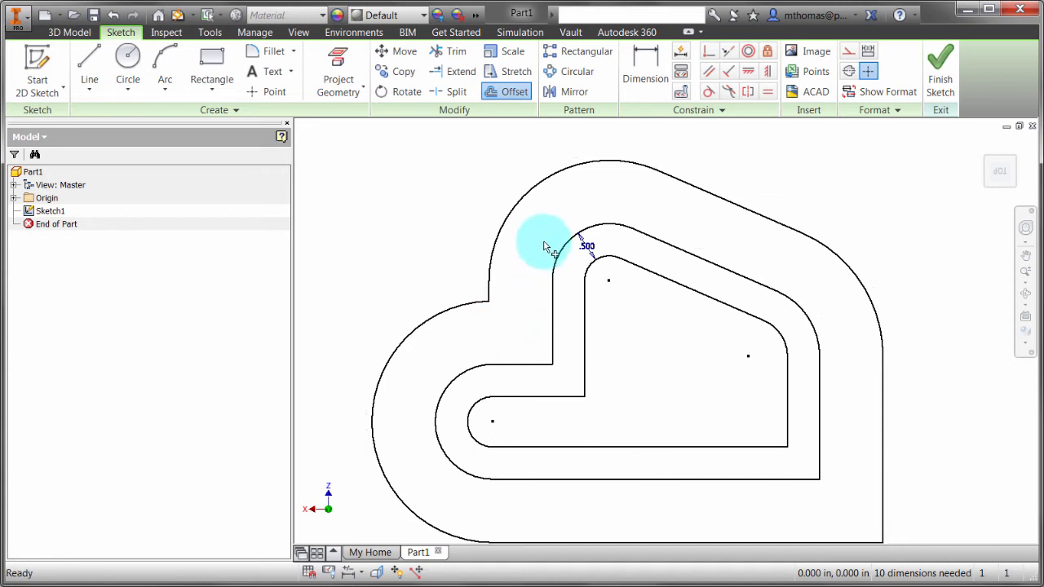
click(113, 15)
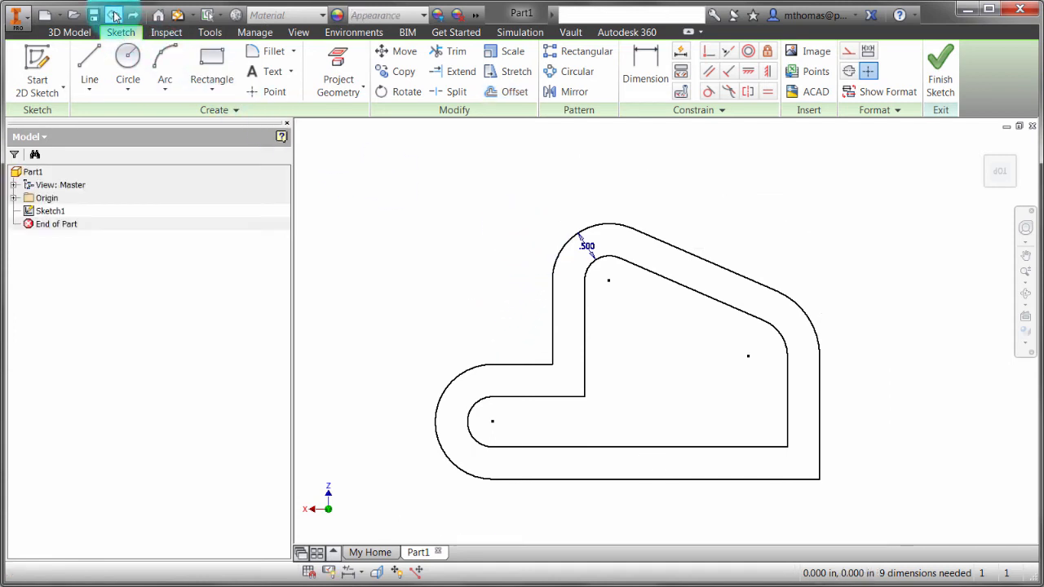
Undo the inner boundary and switch Offset to individual-curve selection.
click(114, 15)
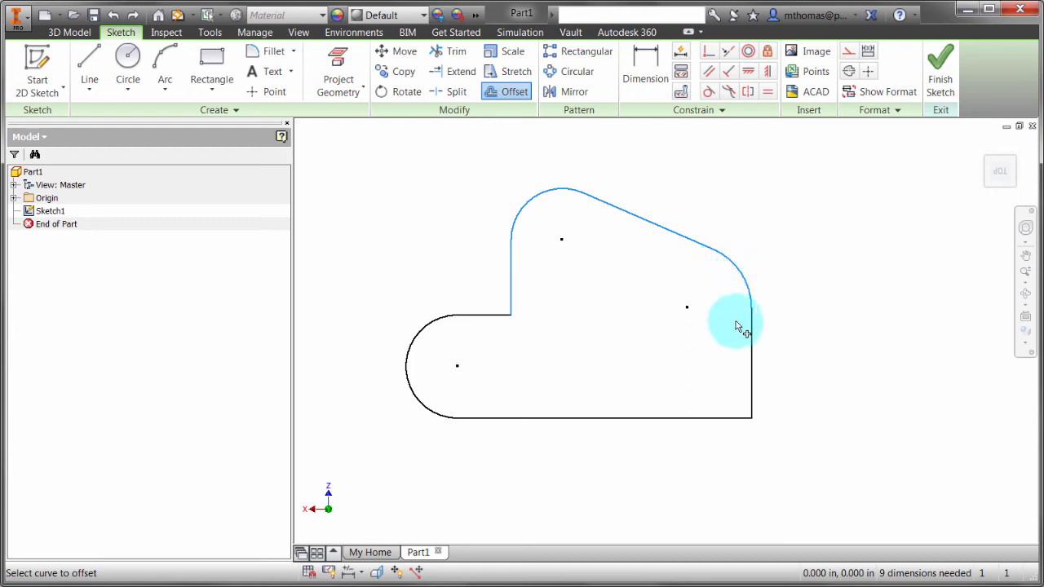
right_click(738, 327)
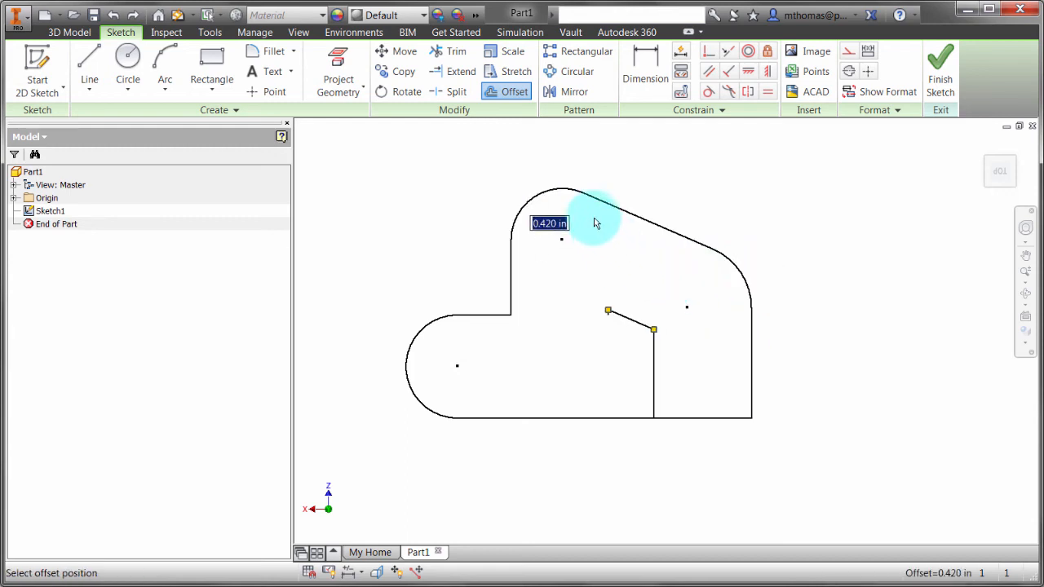
mouse_move(526, 169)
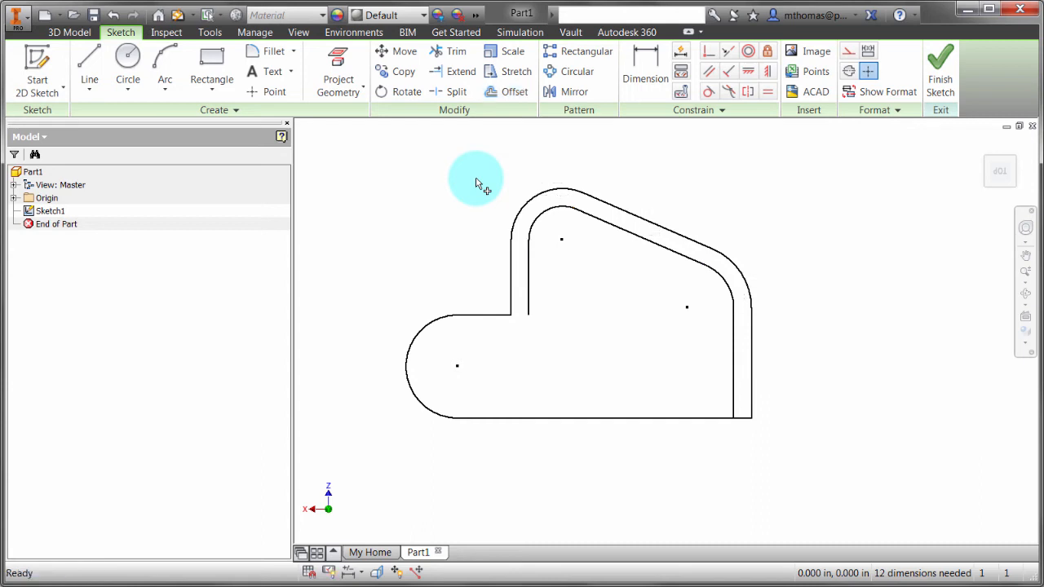
Offset the left arc and bottom edge inward with adjusted selection options.
click(515, 91)
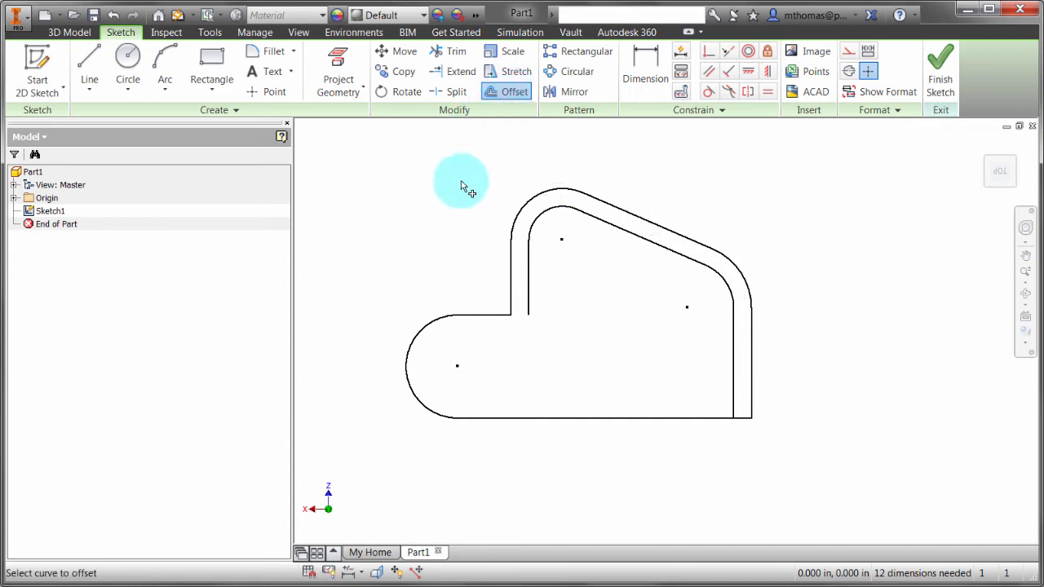
right_click(464, 183)
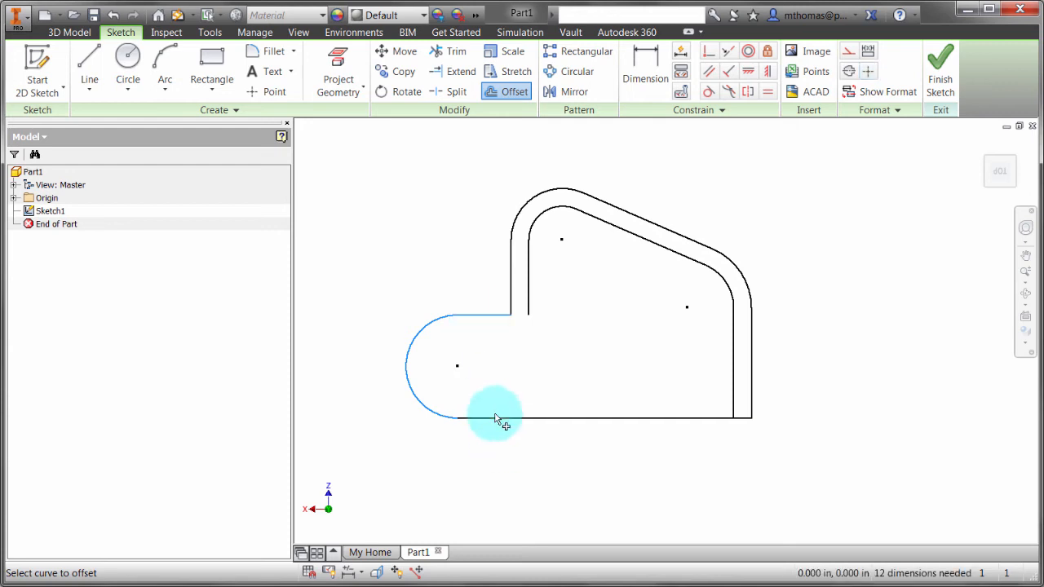
click(496, 418)
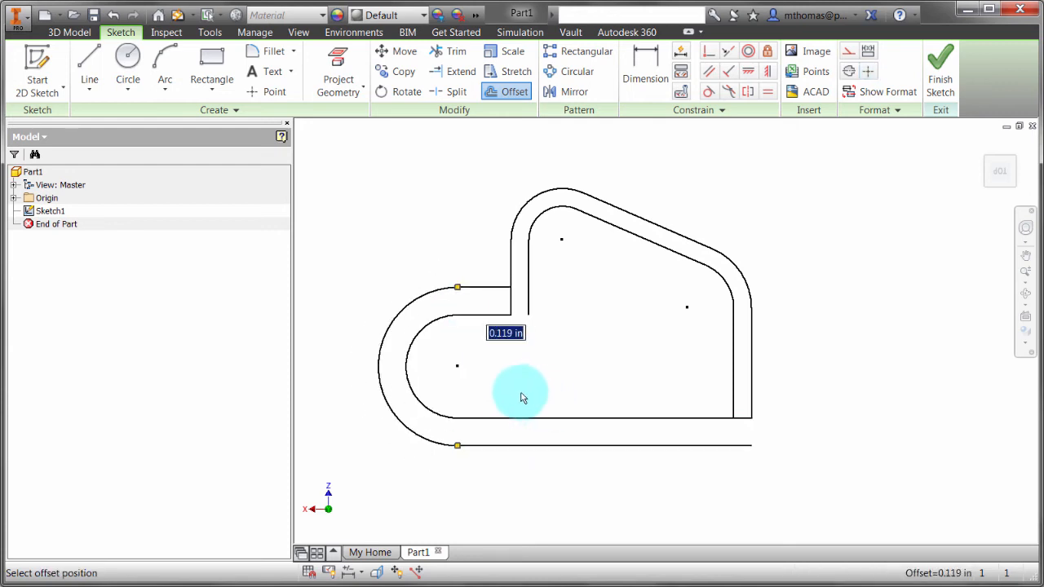
mouse_move(485, 404)
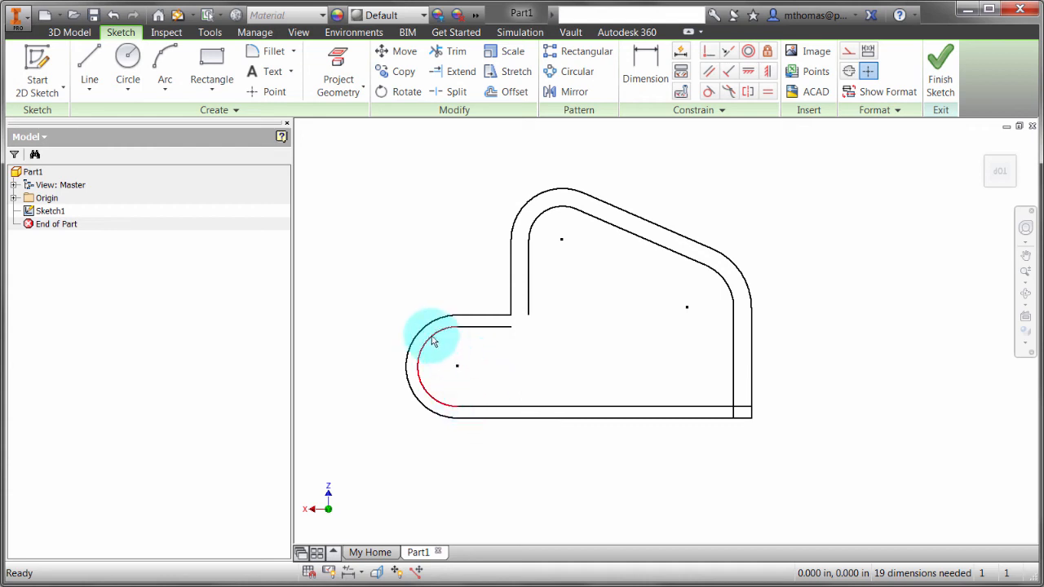
mouse_move(502, 349)
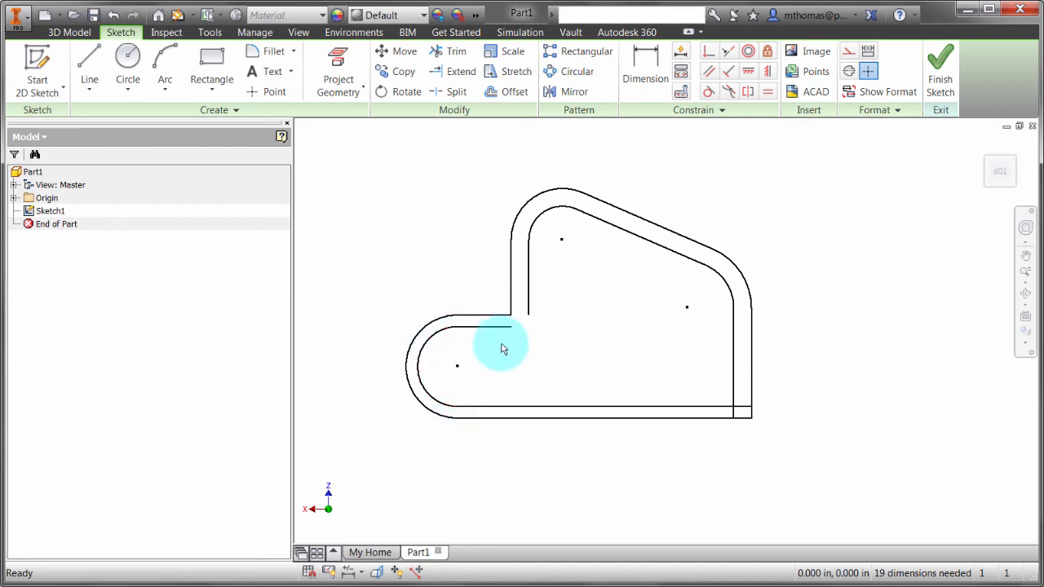